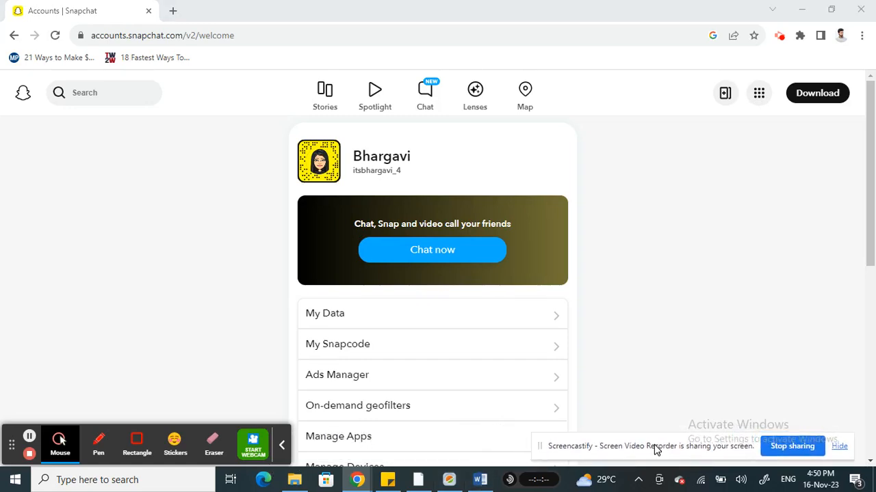
mouse_move(171, 216)
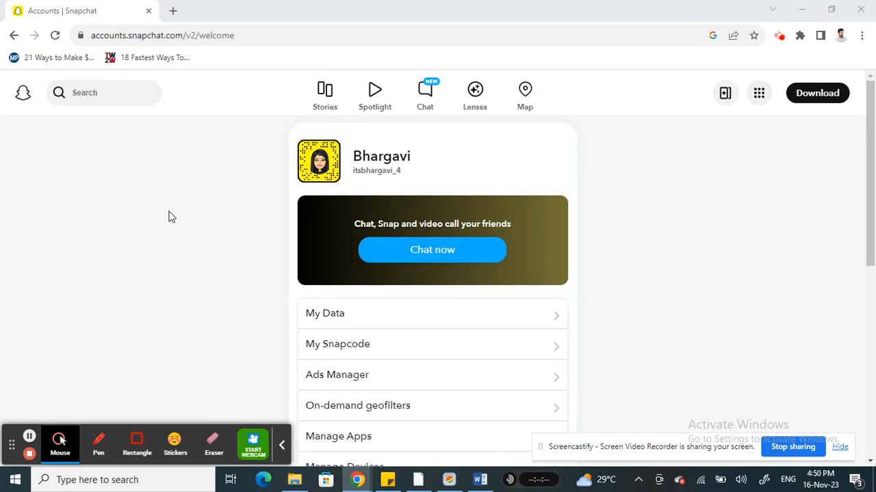
mouse_move(158, 212)
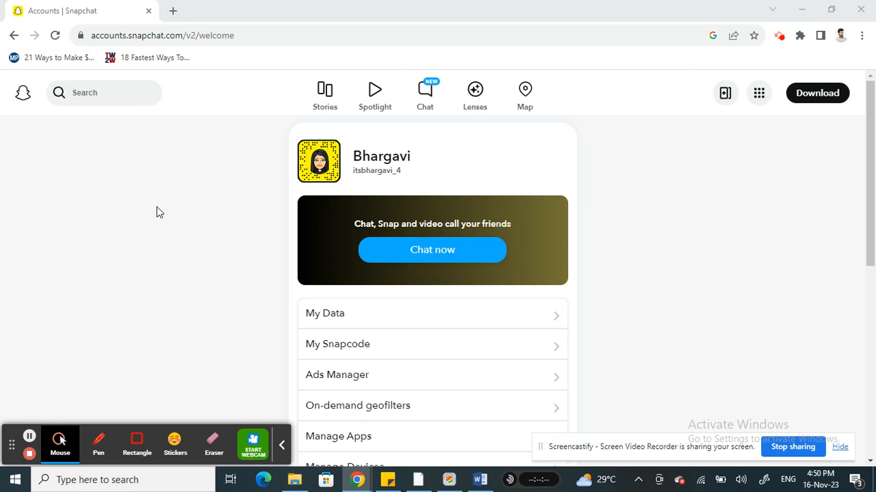
mouse_move(582, 235)
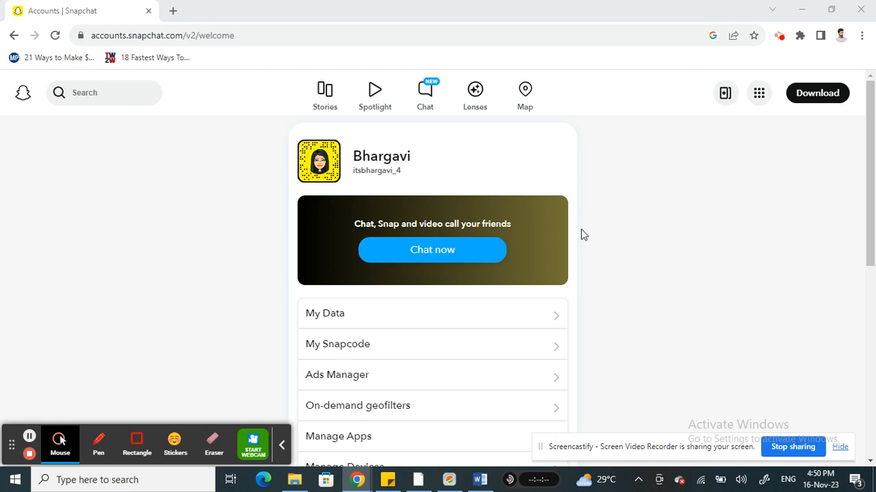
mouse_move(859, 129)
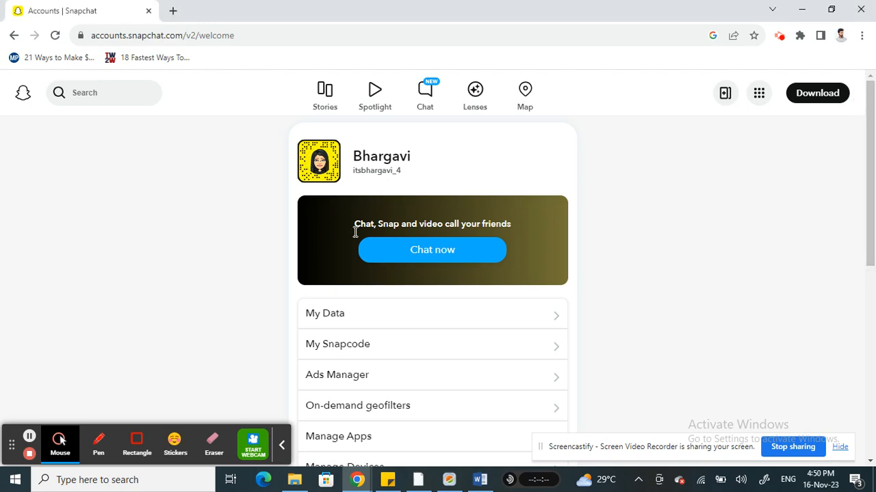
mouse_move(235, 234)
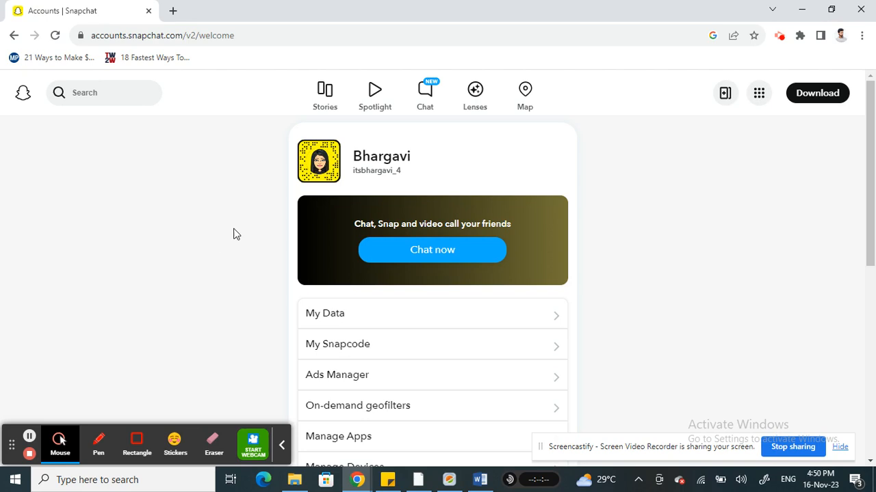
mouse_move(403, 178)
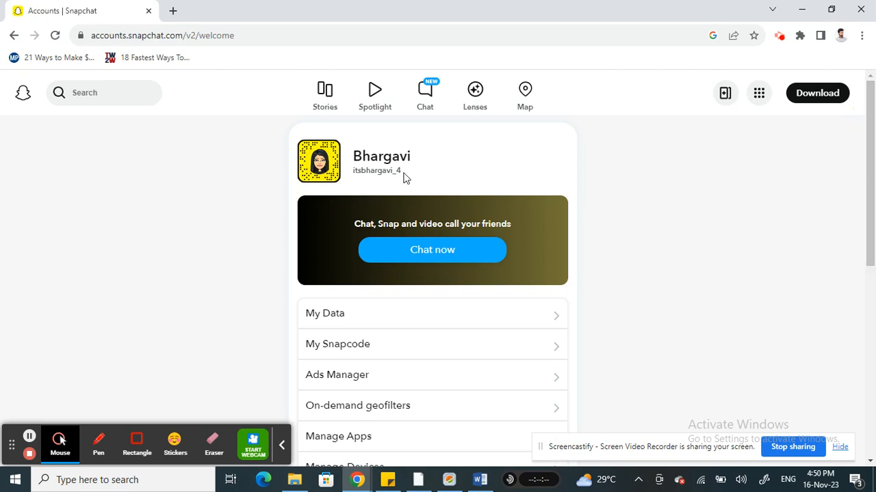
mouse_move(424, 5)
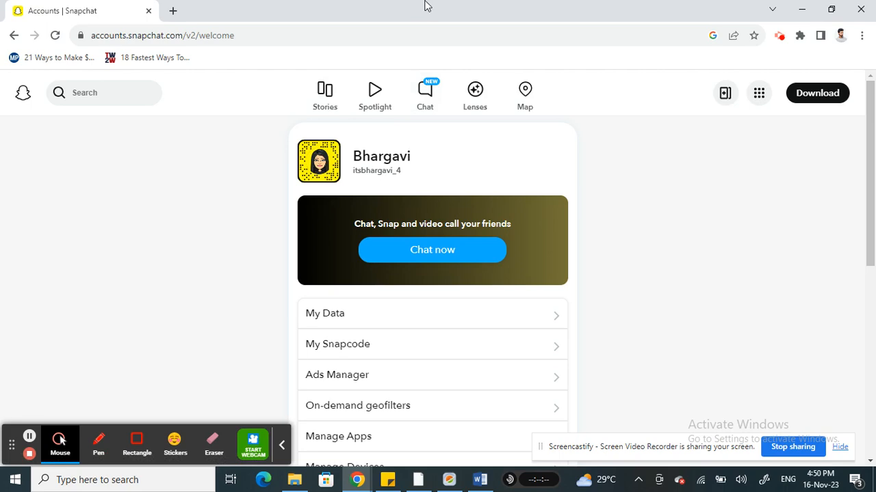
- Scroll through the Snapchat account welcome page and return to the top
scroll(down, 3)
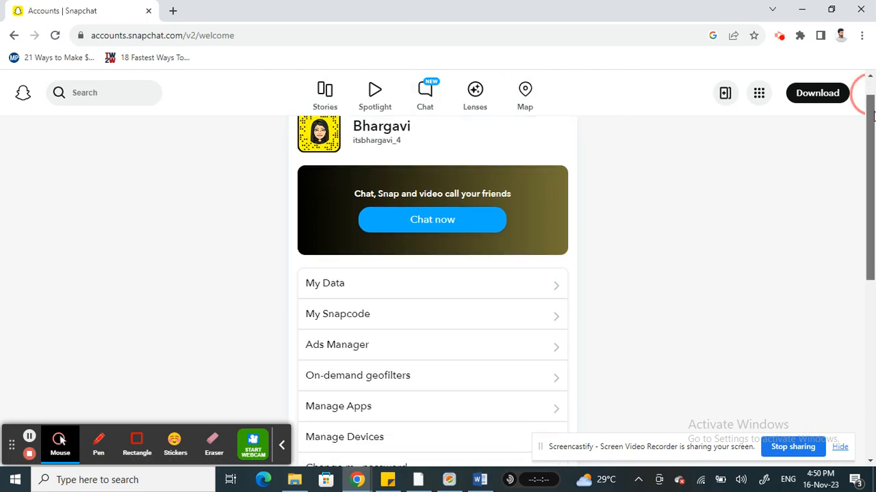
scroll(down, 3)
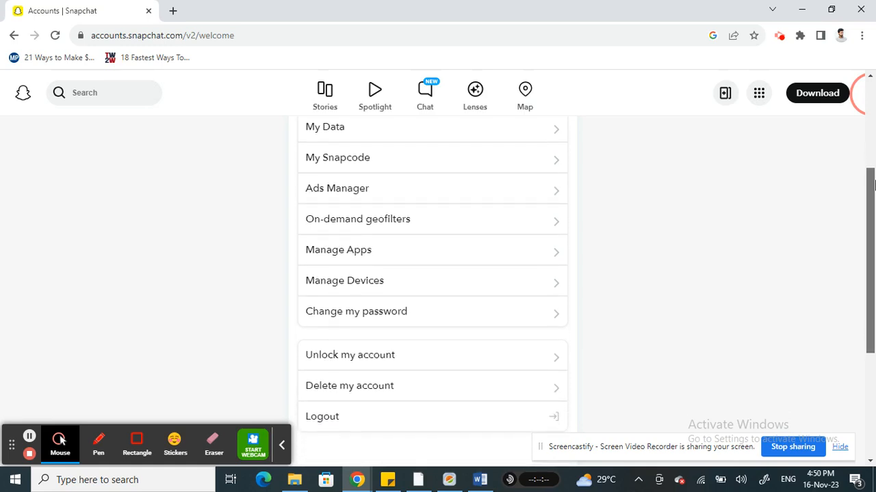
scroll(up, 3)
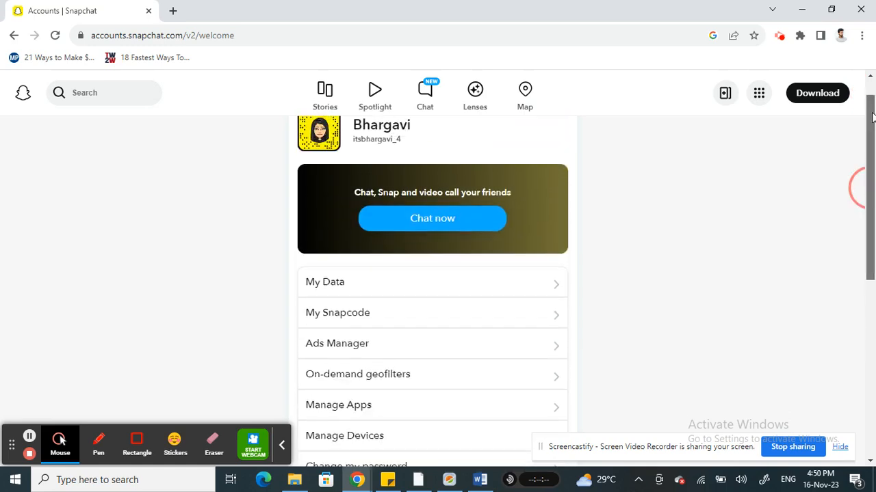
scroll(up, 3)
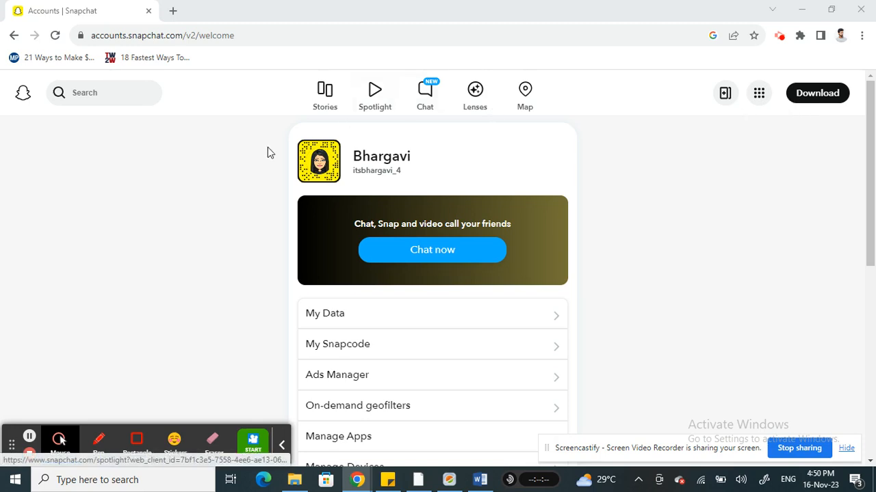
mouse_move(498, 244)
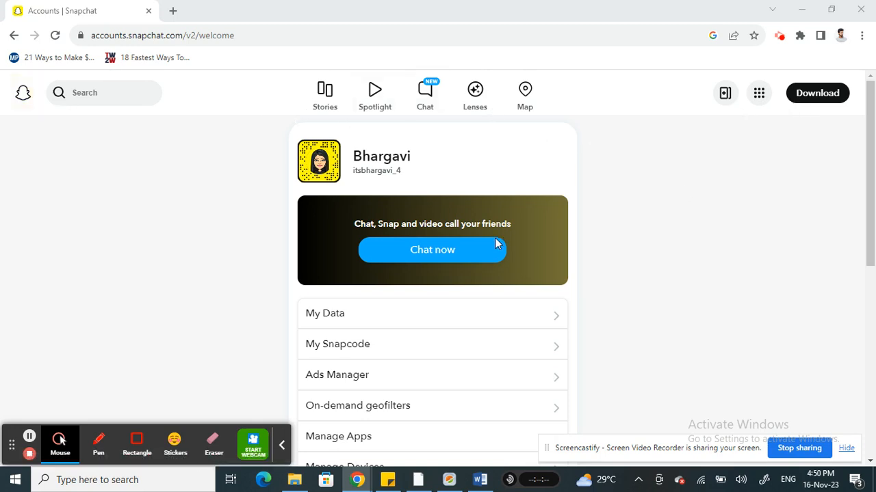
mouse_move(499, 169)
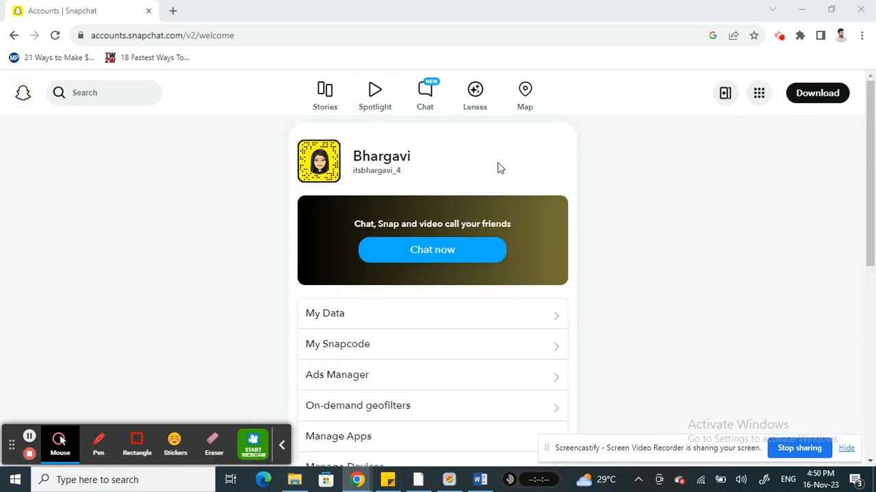
mouse_move(325, 93)
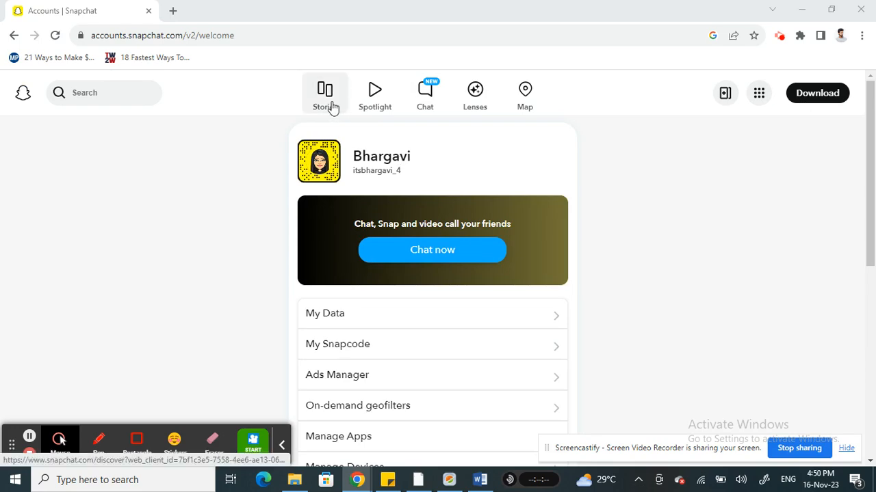
- Browse the list of other Snapchat sites and resources from the header menu
click(758, 93)
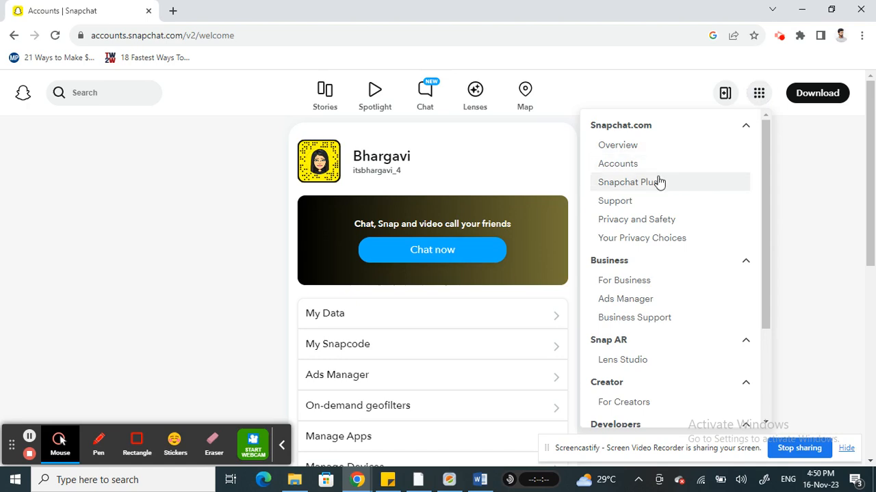
scroll(down, 3)
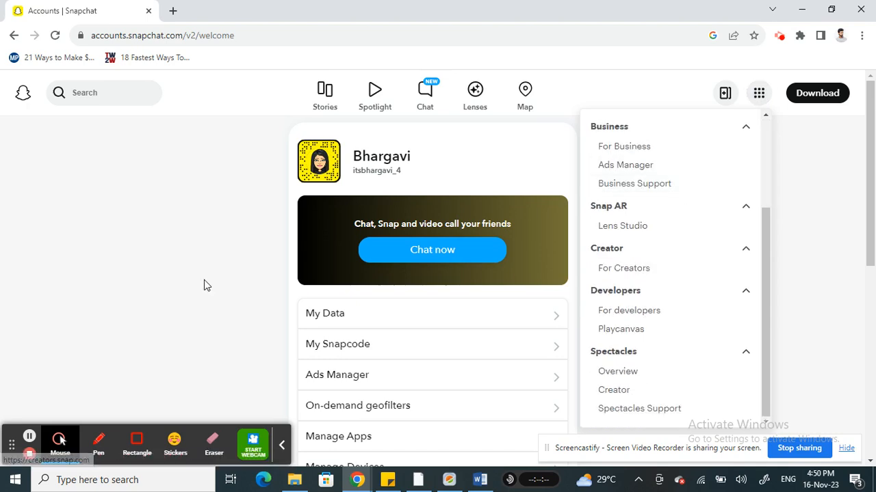
scroll(down, 3)
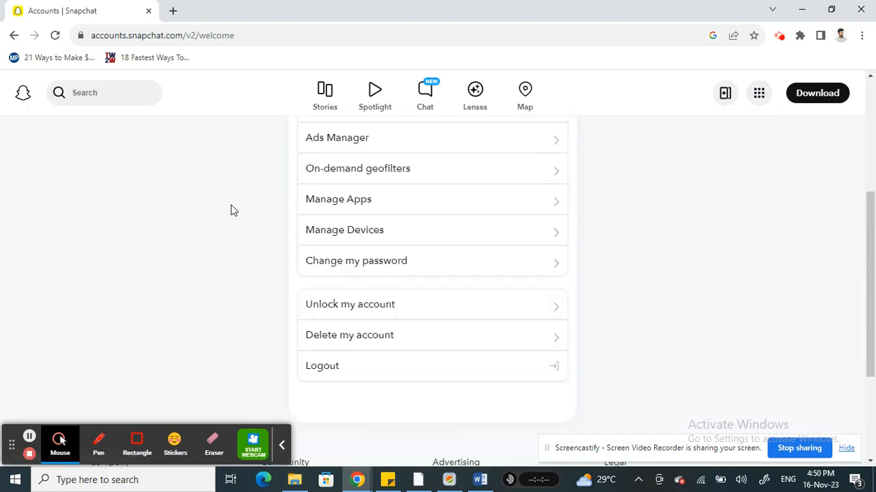
scroll(up, 3)
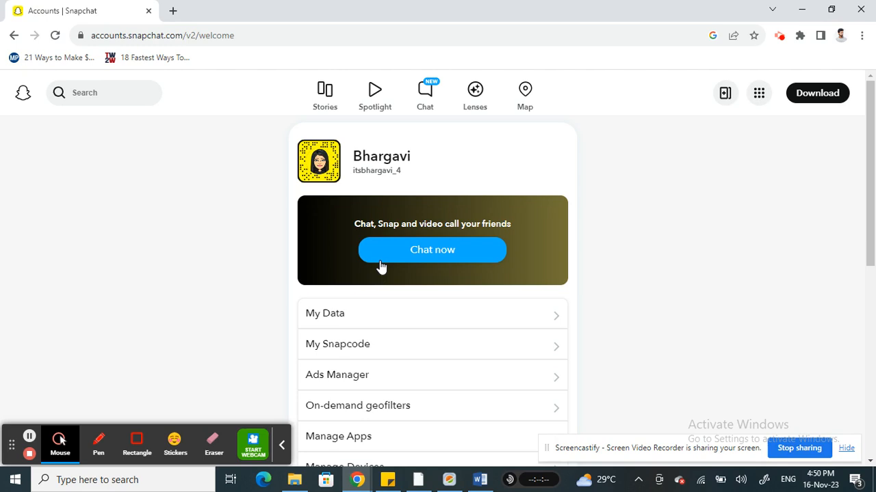
mouse_move(475, 93)
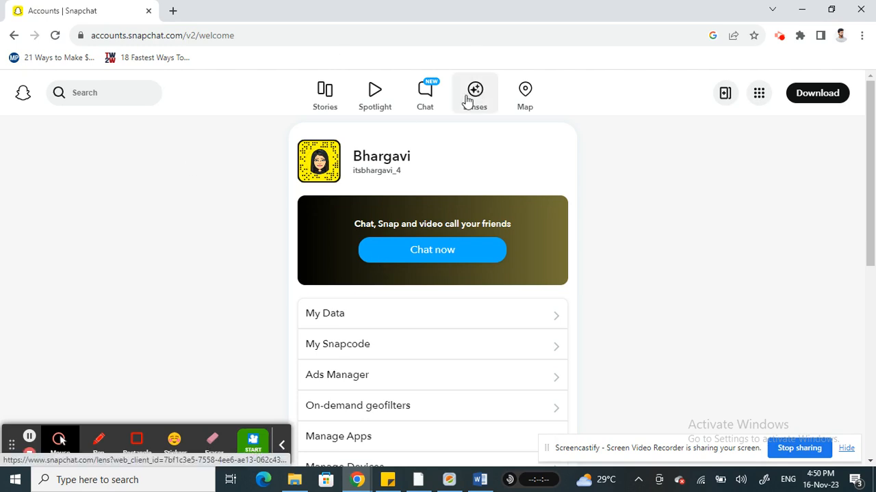
mouse_move(482, 132)
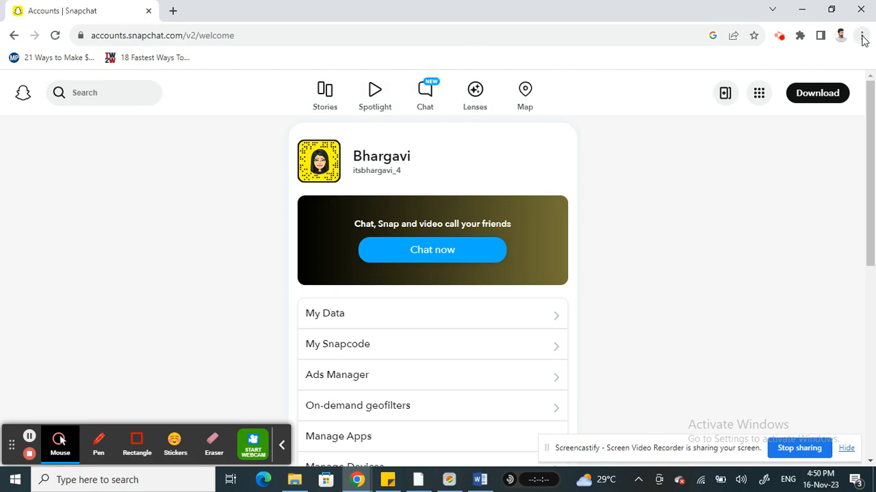
mouse_move(862, 36)
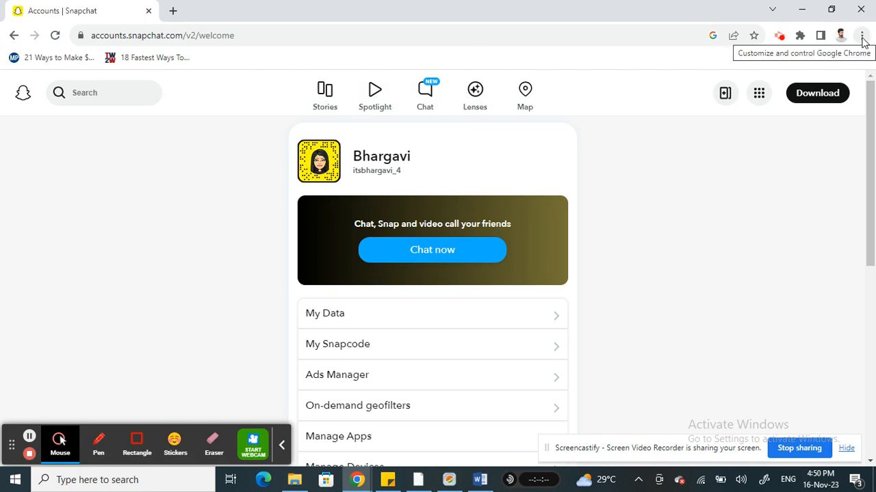
- Open Chrome Settings from the three-dot browser menu
click(861, 35)
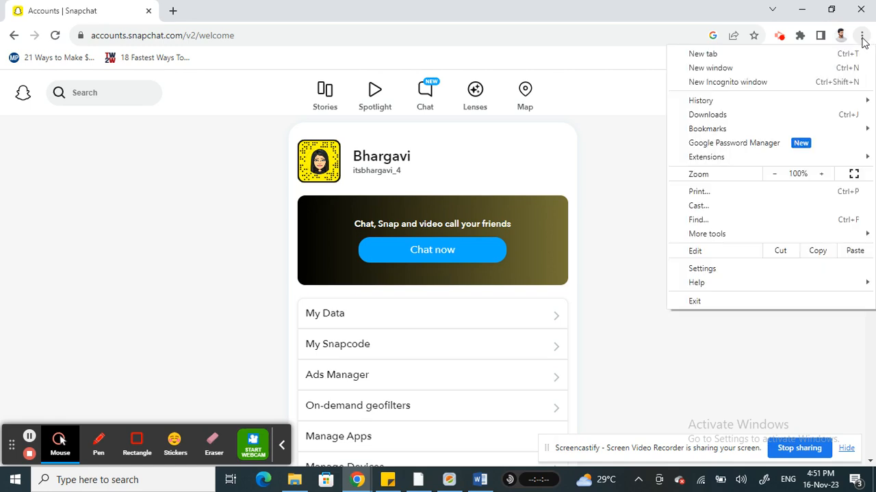
click(702, 268)
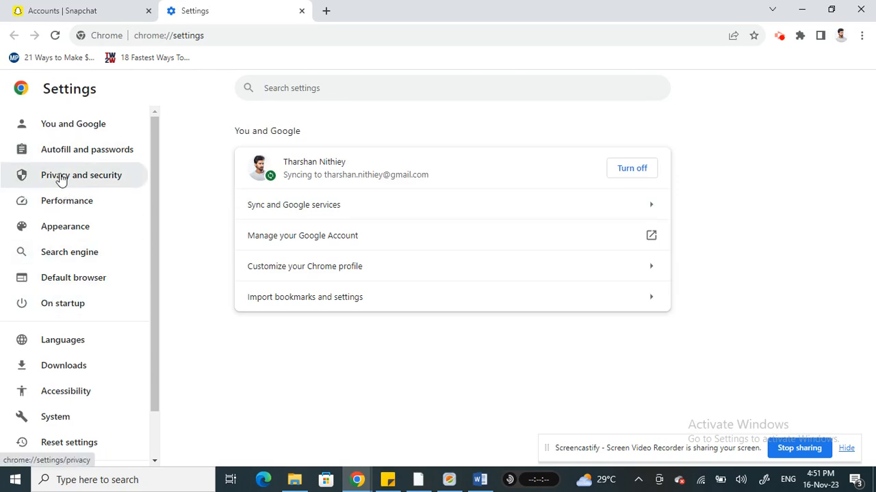
mouse_move(502, 205)
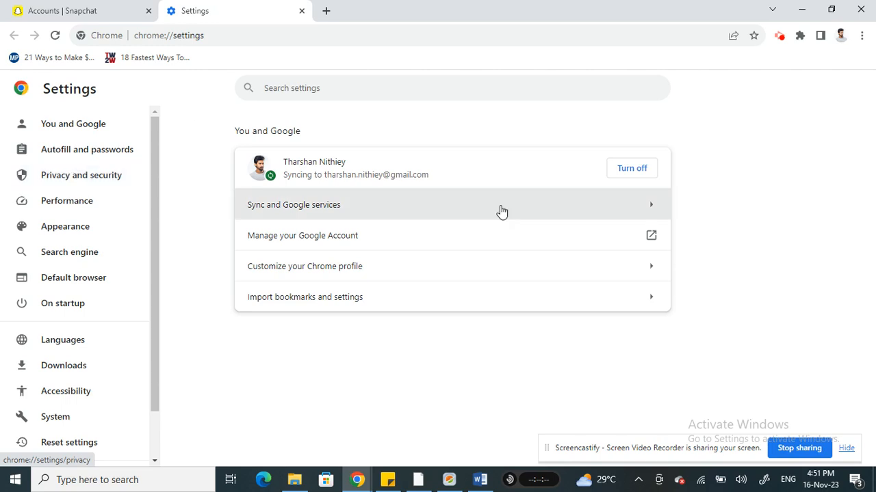
- Go to Privacy and security, then Site settings listing recent permission activity for web.snapchat.com
click(81, 175)
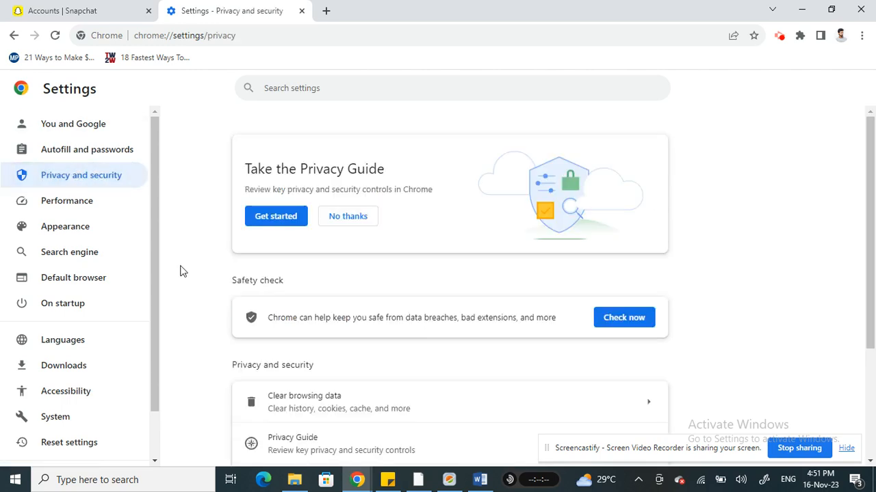
scroll(down, 3)
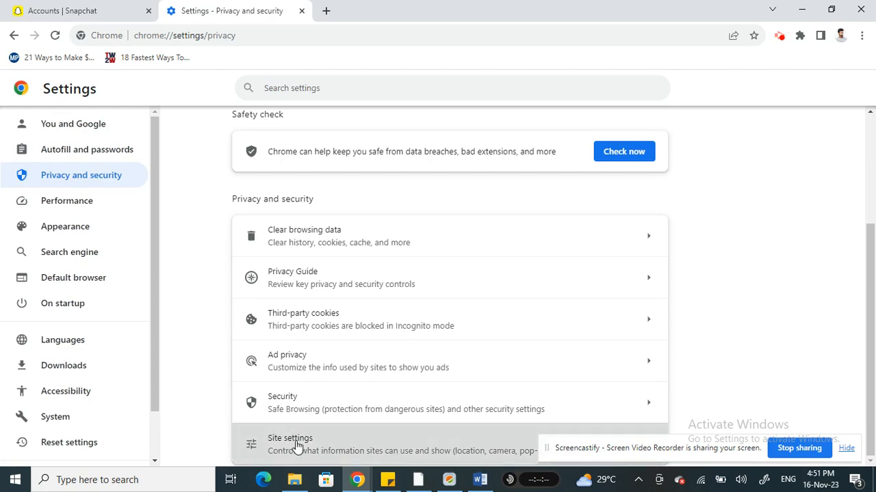
click(290, 443)
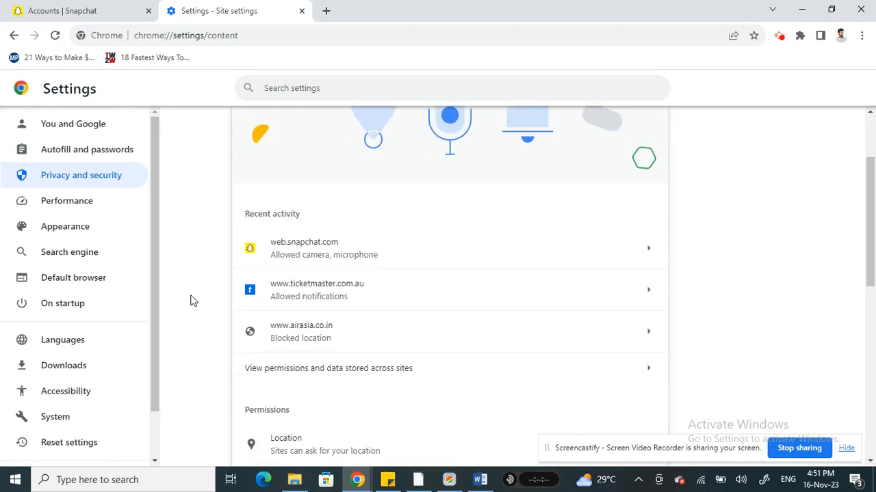
scroll(down, 3)
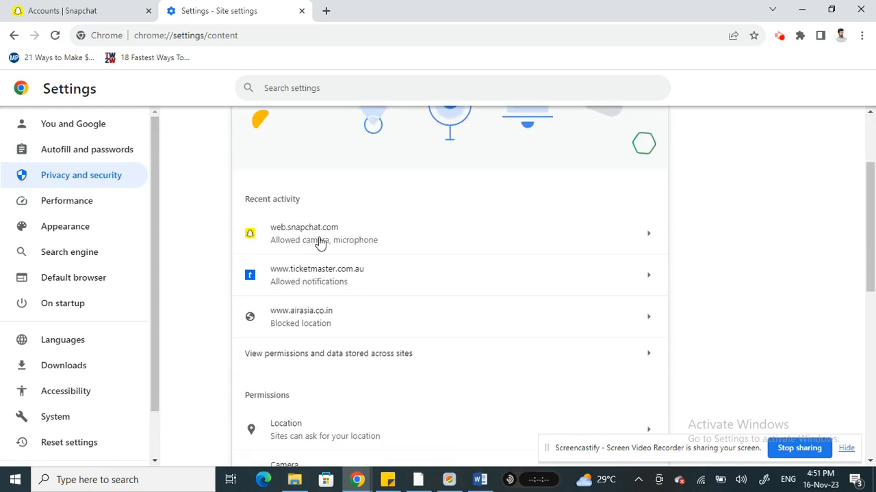
scroll(down, 3)
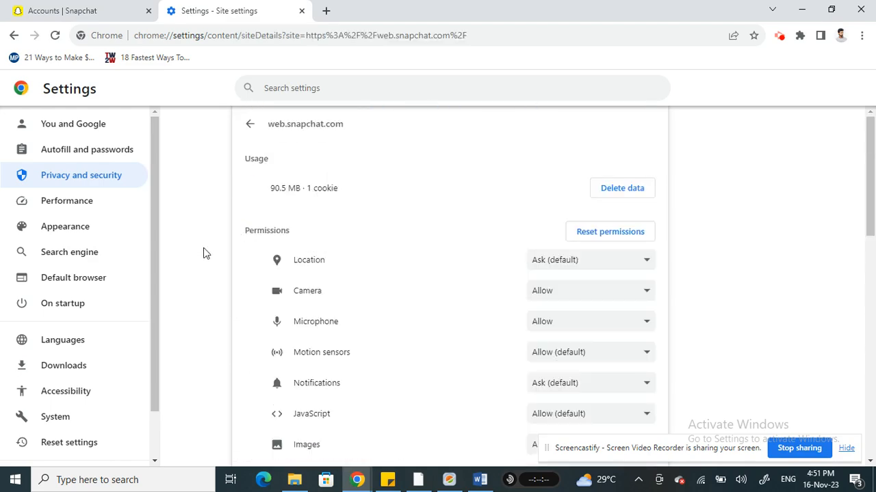
scroll(down, 3)
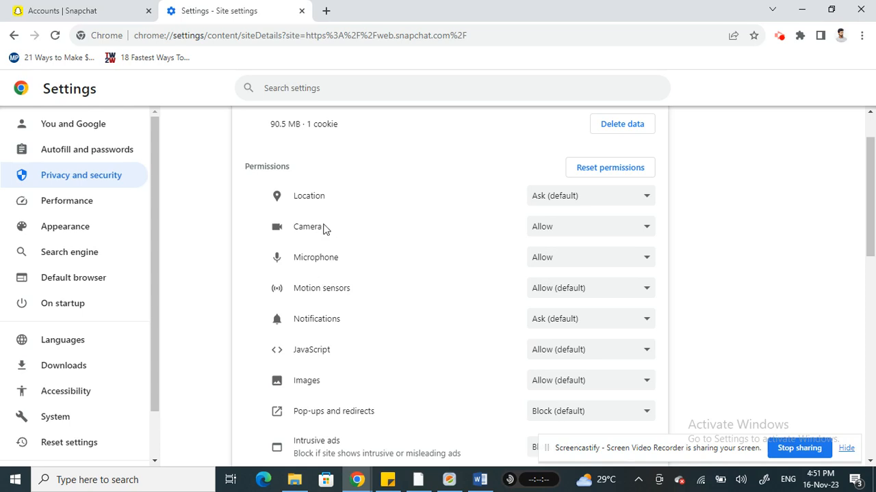
mouse_move(586, 230)
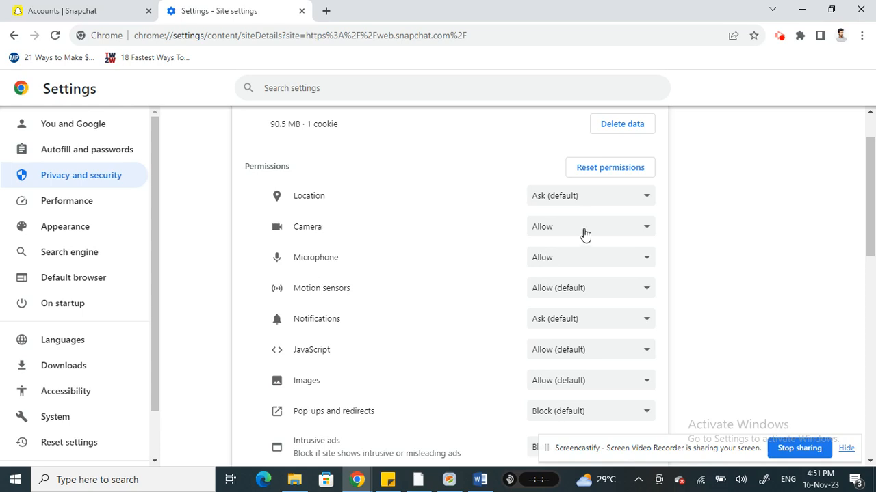
mouse_move(550, 233)
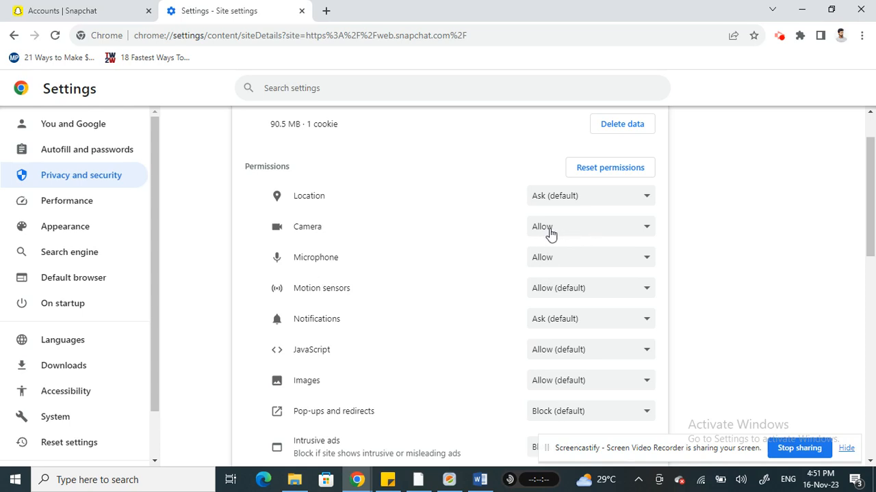
click(588, 227)
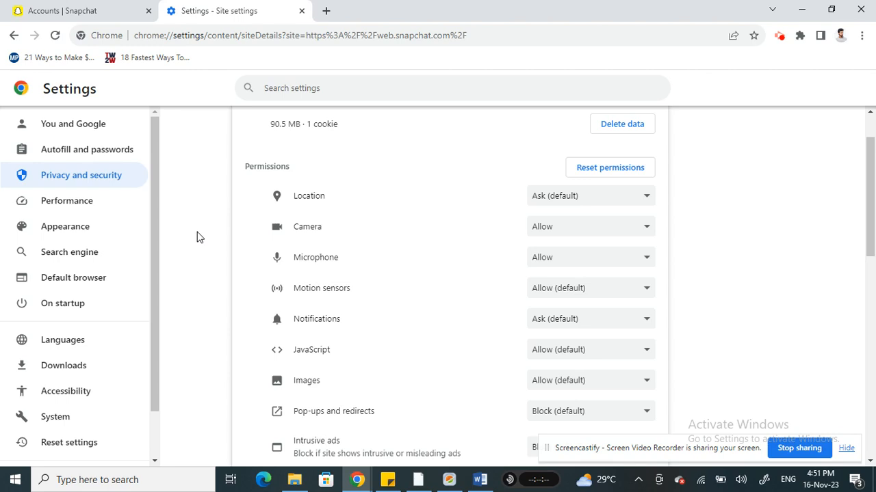
scroll(up, 3)
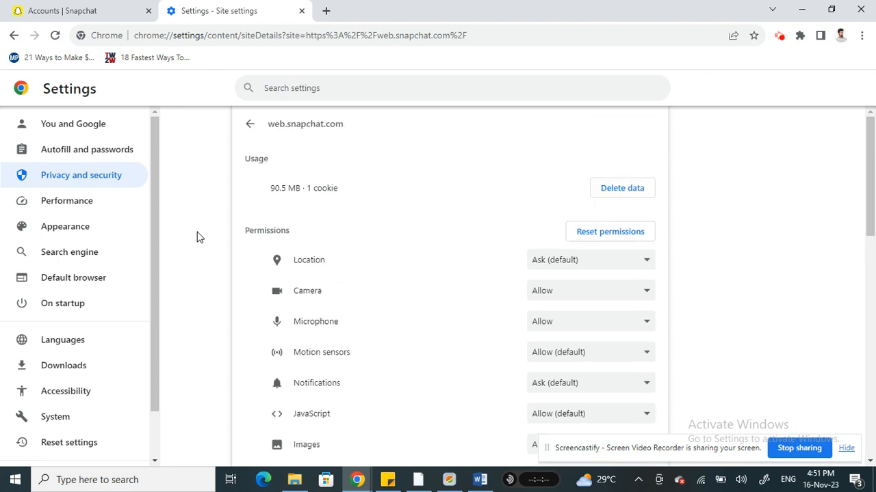
mouse_move(250, 123)
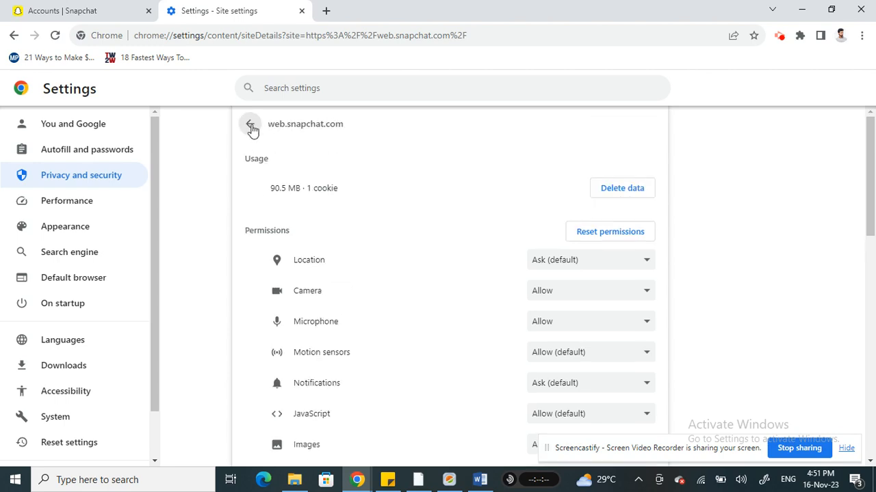
click(249, 123)
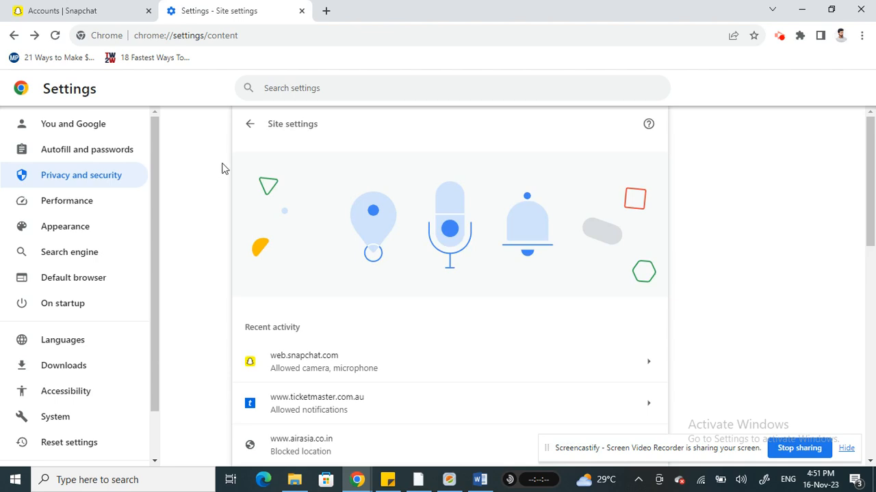
mouse_move(607, 5)
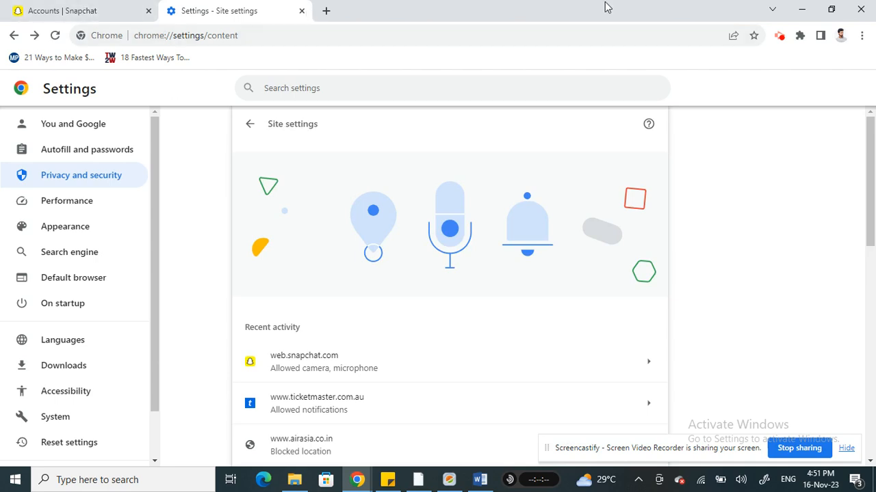